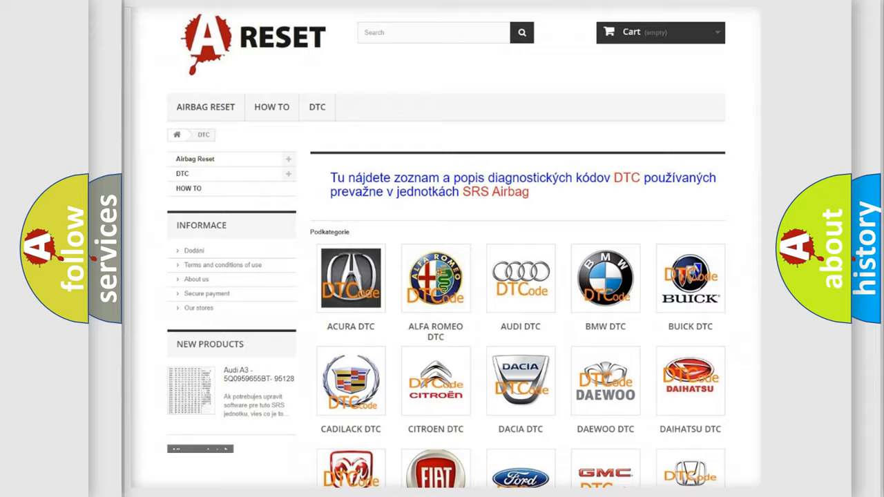
# Step: Open the Saturn tile in the DTC catalogue and browse its list of trouble codes
pyautogui.scroll(-3)
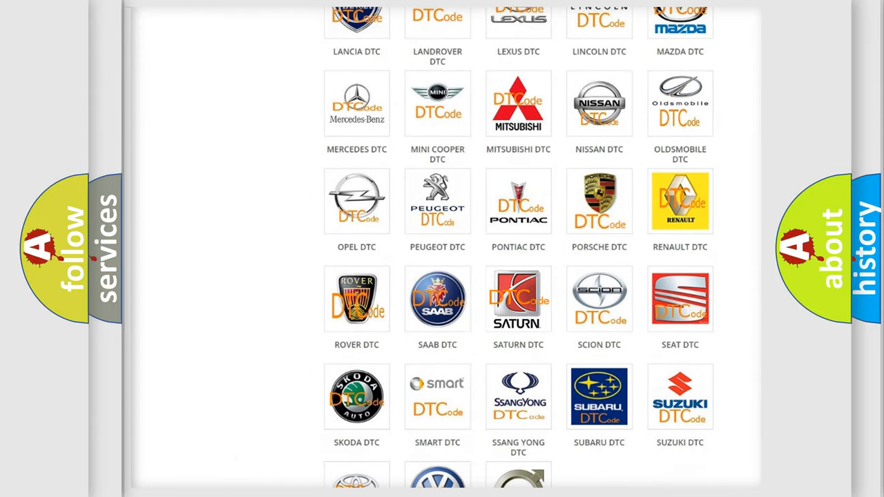
pyautogui.click(518, 299)
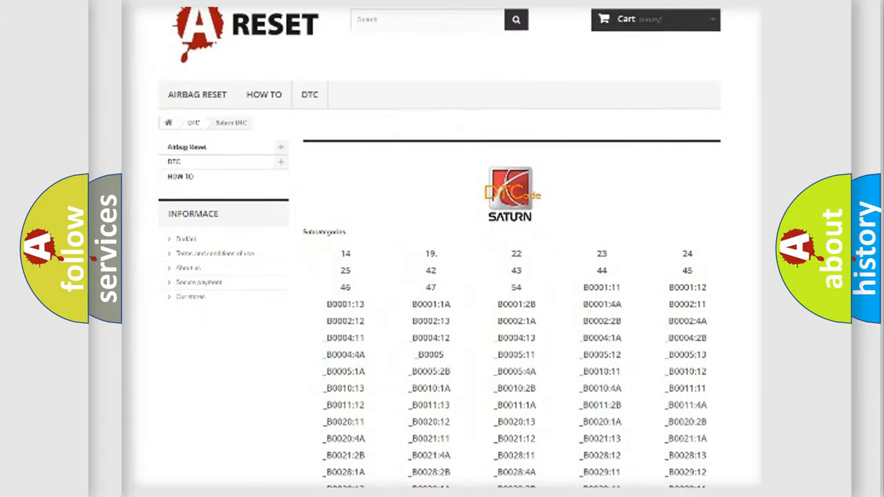
pyautogui.scroll(-3)
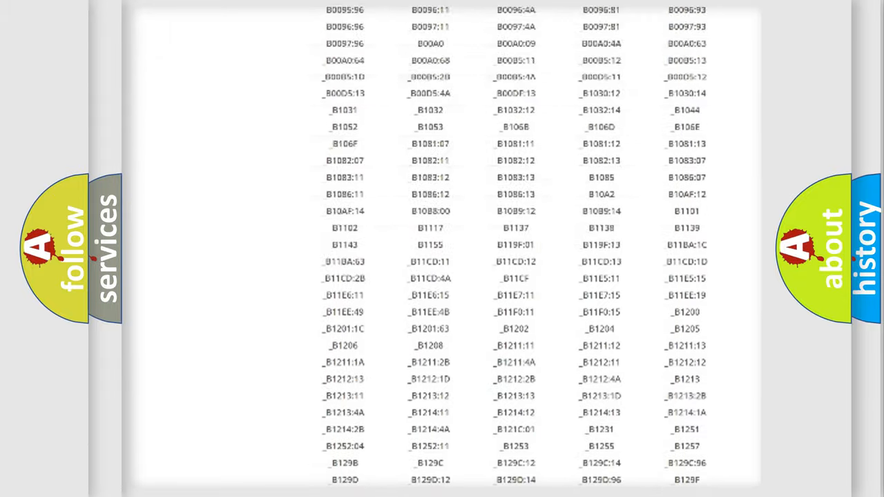
pyautogui.scroll(3)
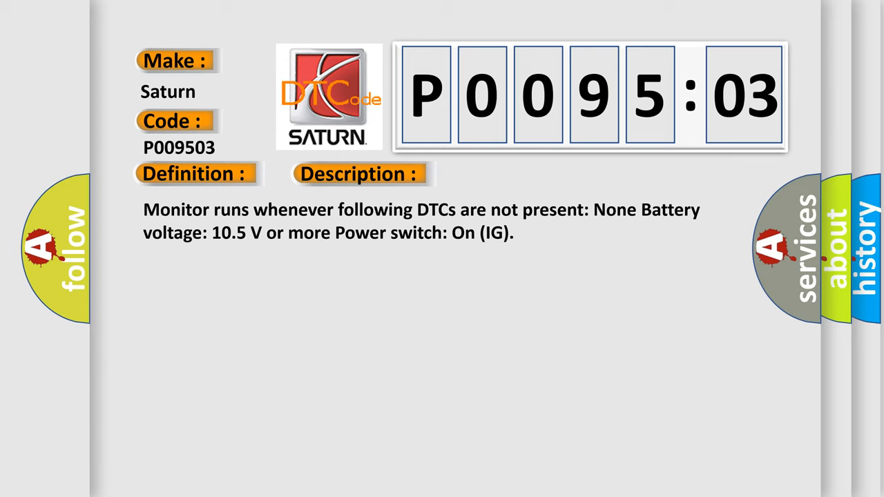
# Step: Reveal the P0095:03 cause: CAN Communication Bus circuit Faulty module
pyautogui.click(508, 173)
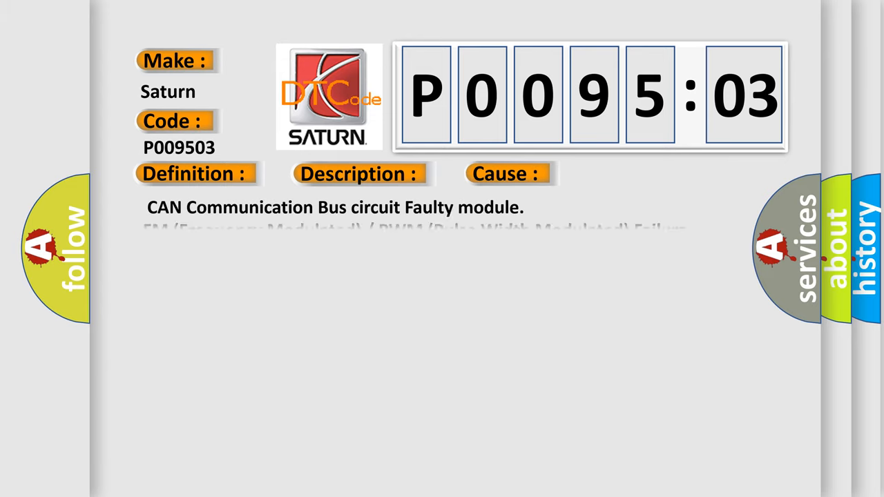